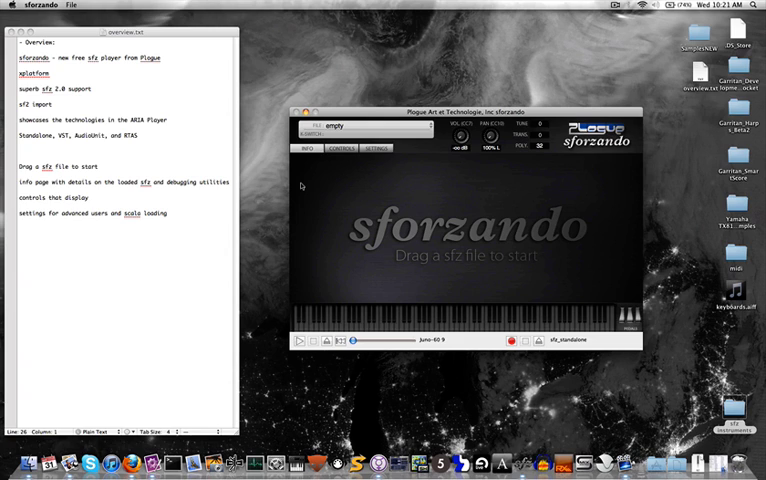
mouse_move(464, 240)
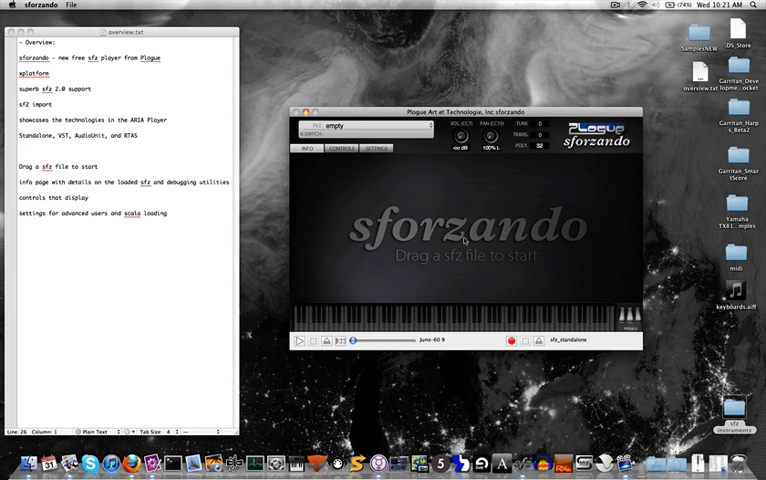
mouse_move(569, 203)
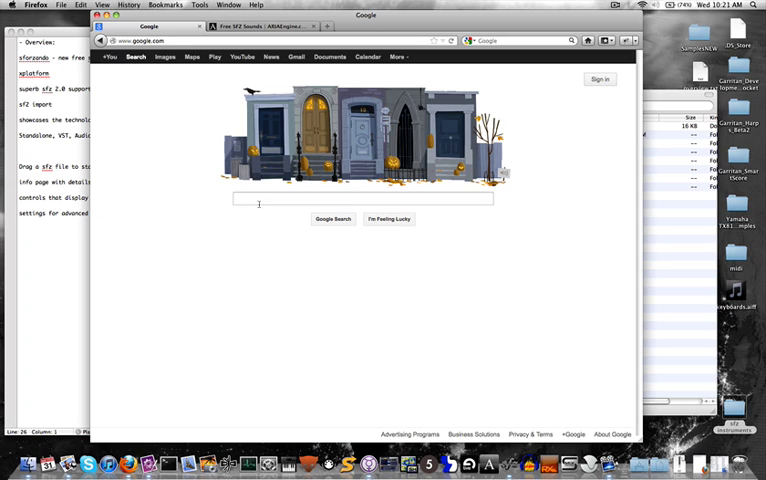
Step: Search Google for 'free sfz instruments' and browse ARIAEngine's Free SFZ Sounds list
type("free sf")
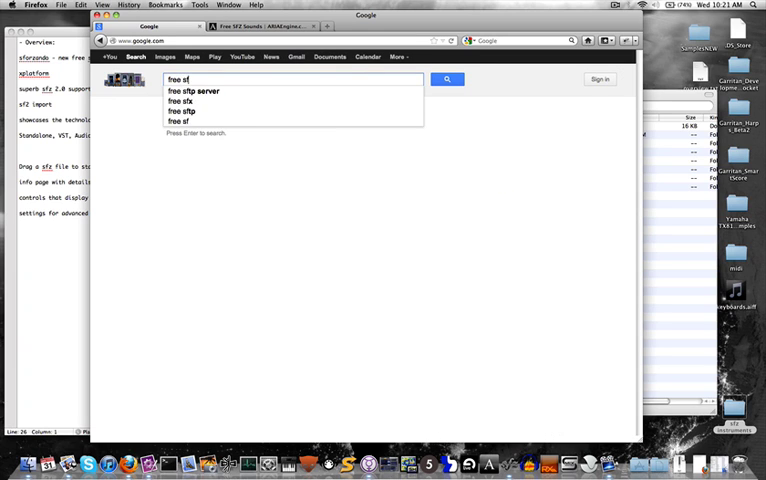
type("free sfz instruments")
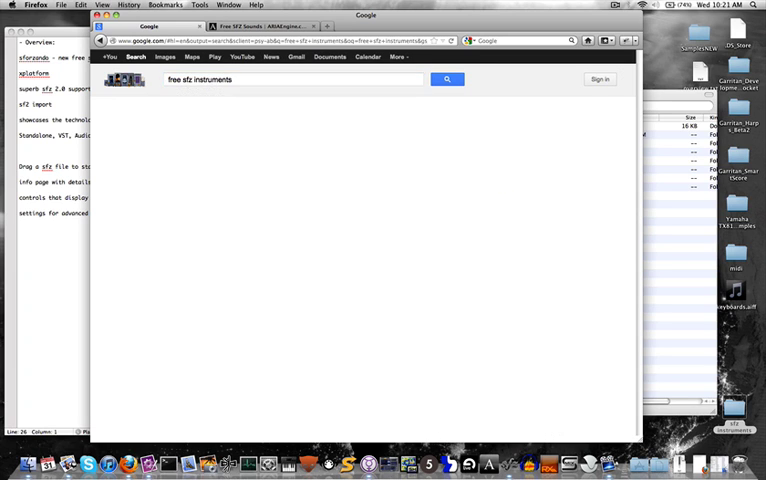
left_click(447, 79)
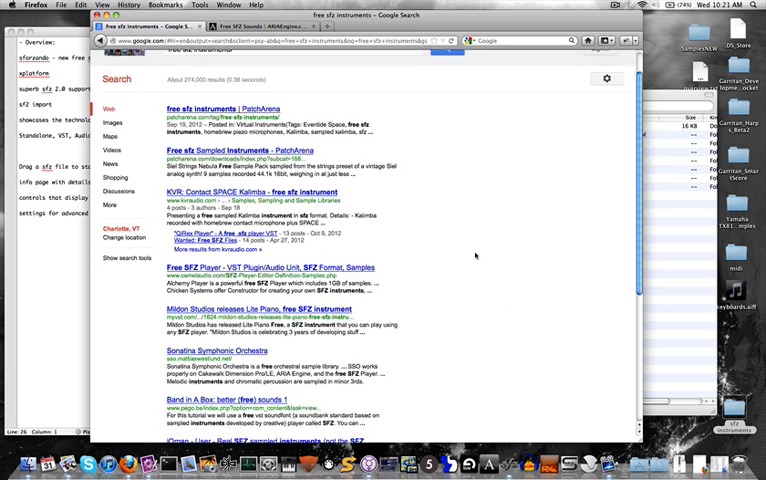
scroll("down", 3)
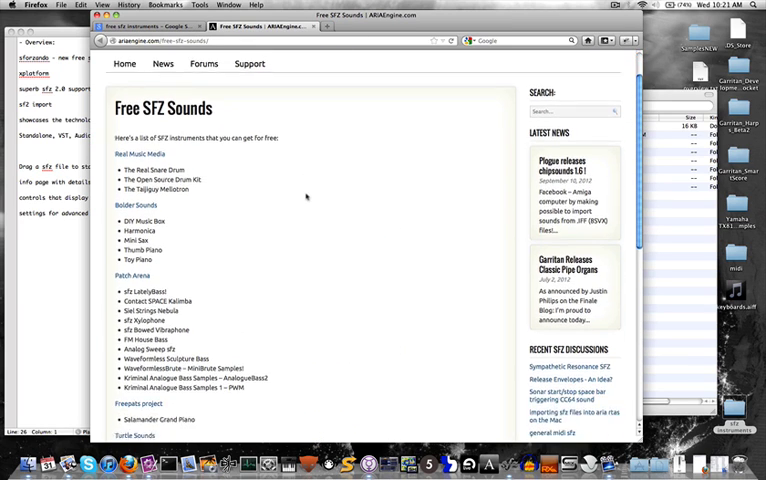
scroll("down", 3)
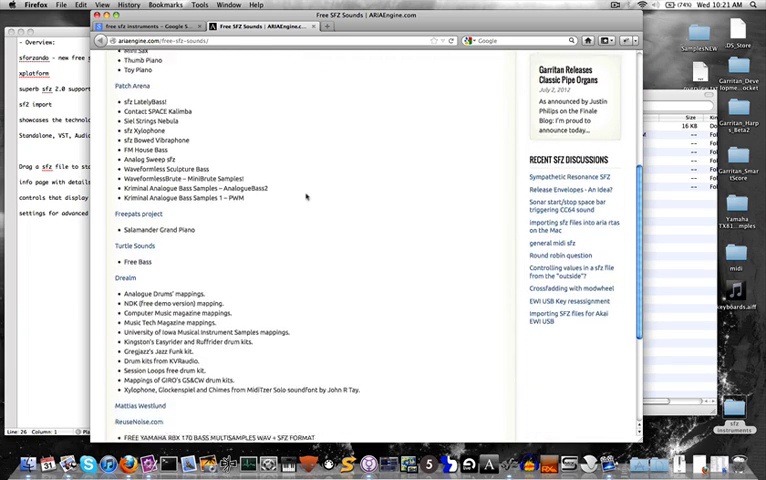
scroll("up", 3)
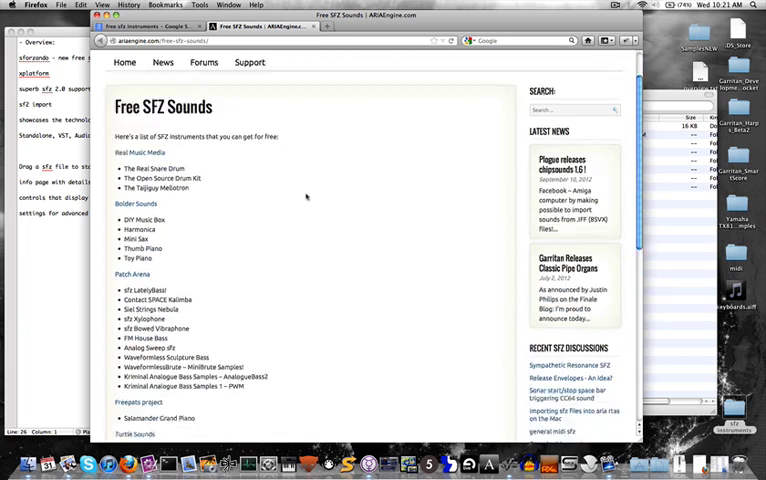
scroll("down", 3)
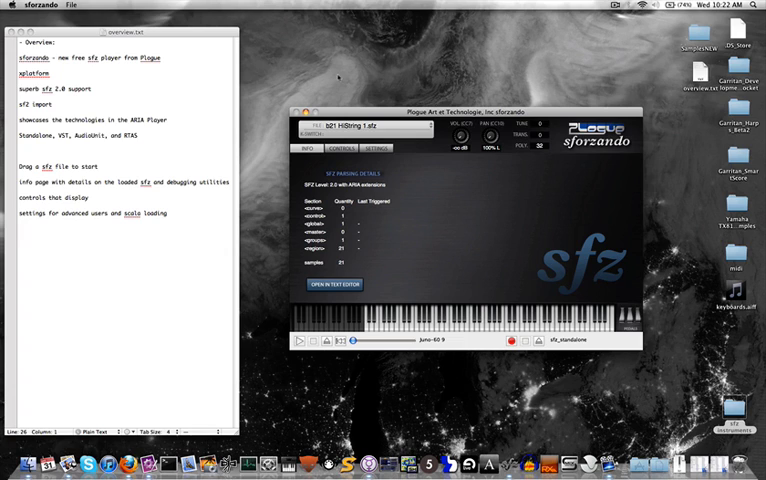
mouse_move(573, 163)
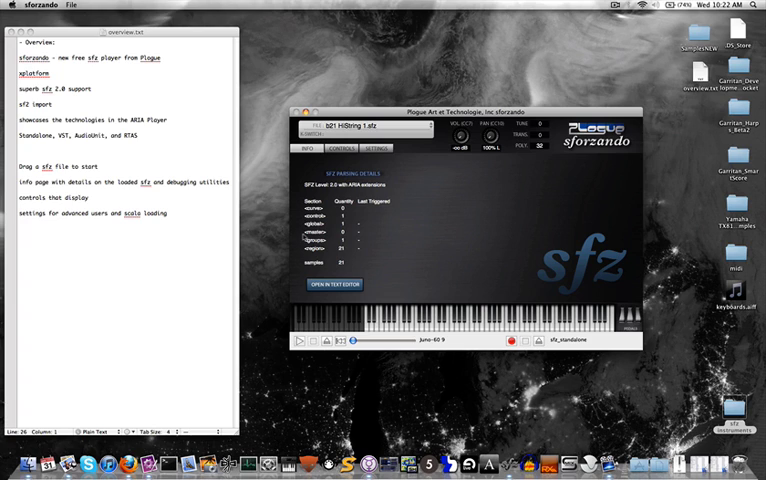
mouse_move(305, 228)
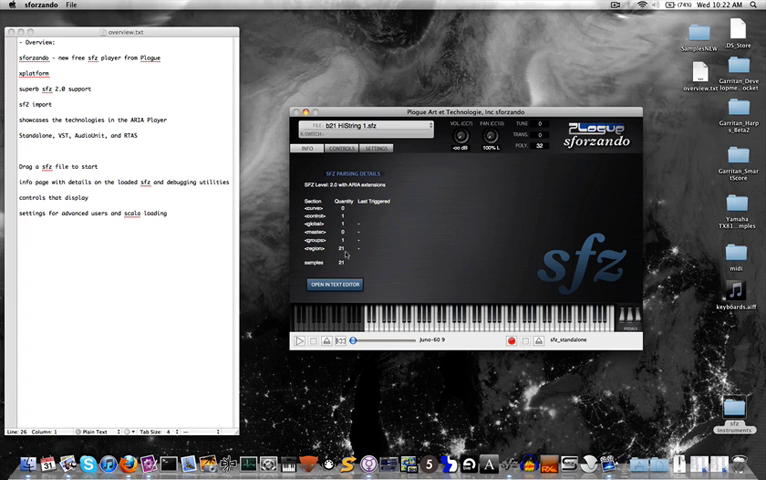
mouse_move(405, 258)
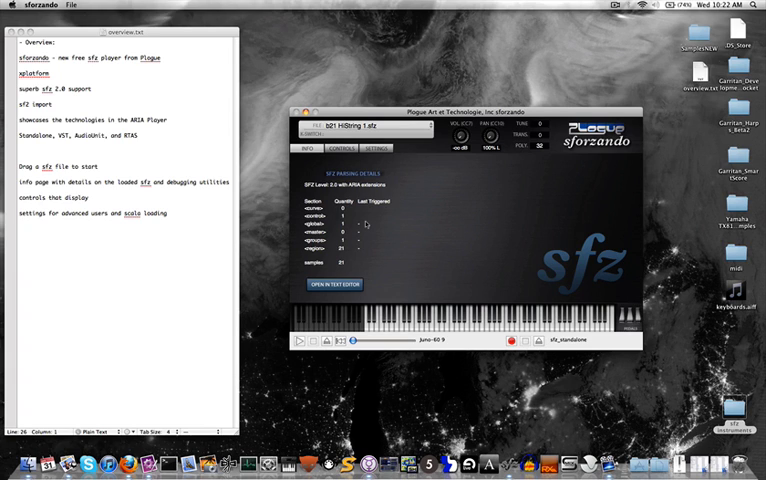
mouse_move(419, 236)
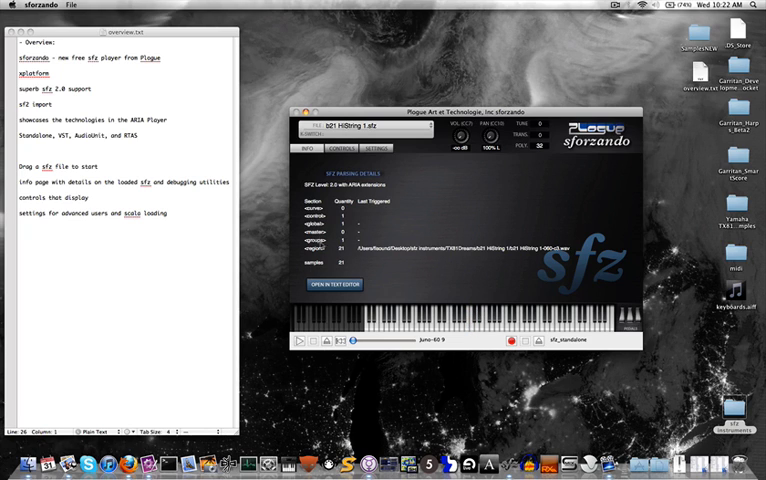
mouse_move(390, 277)
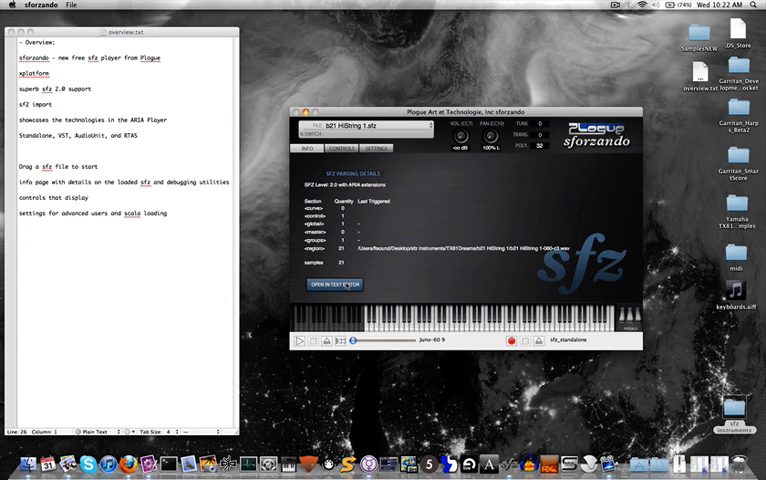
left_click(333, 284)
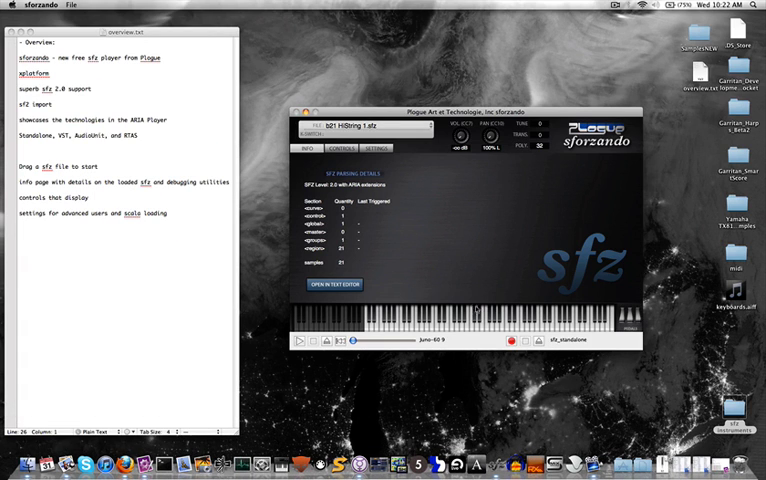
mouse_move(476, 307)
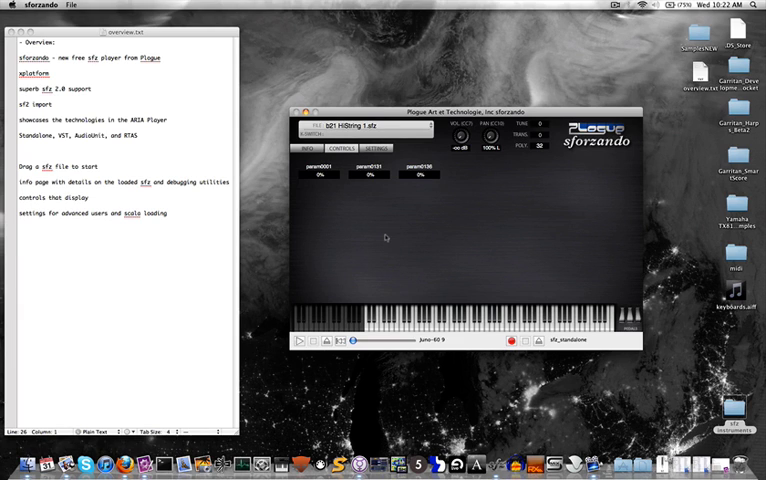
mouse_move(385, 238)
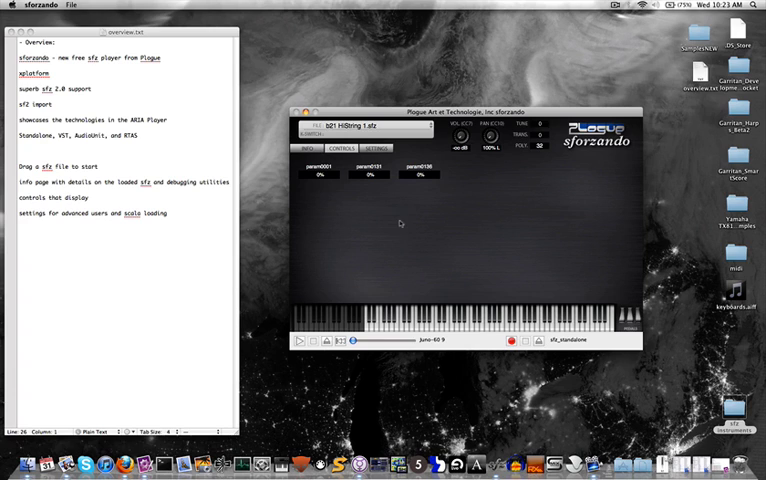
mouse_move(449, 199)
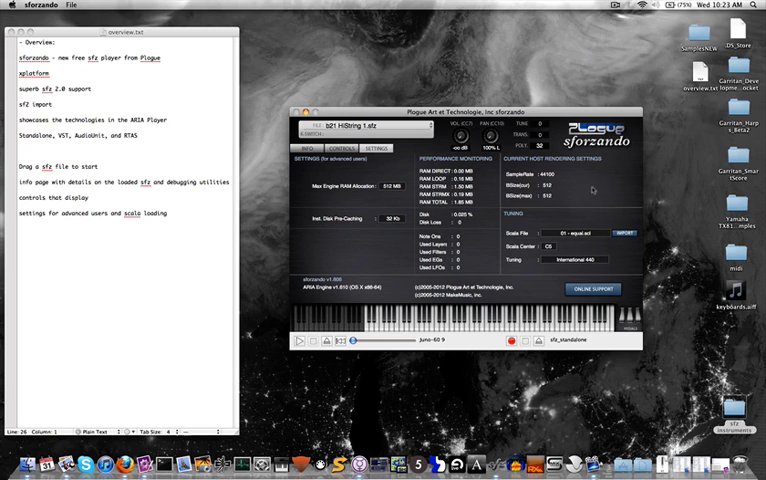
mouse_move(594, 189)
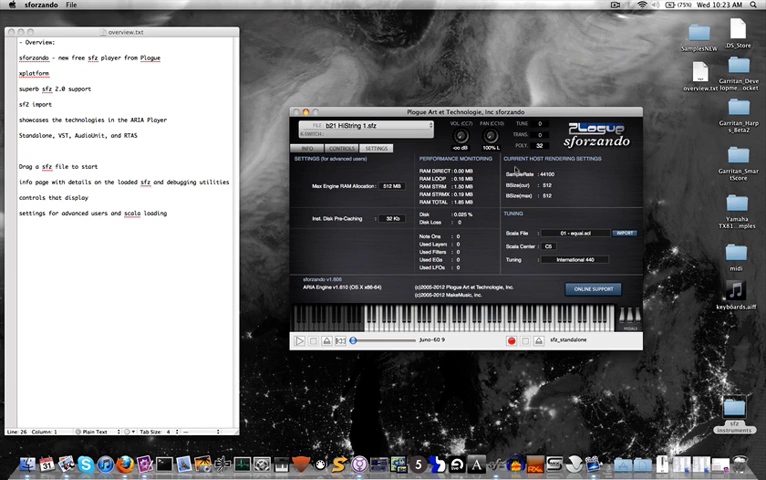
mouse_move(637, 273)
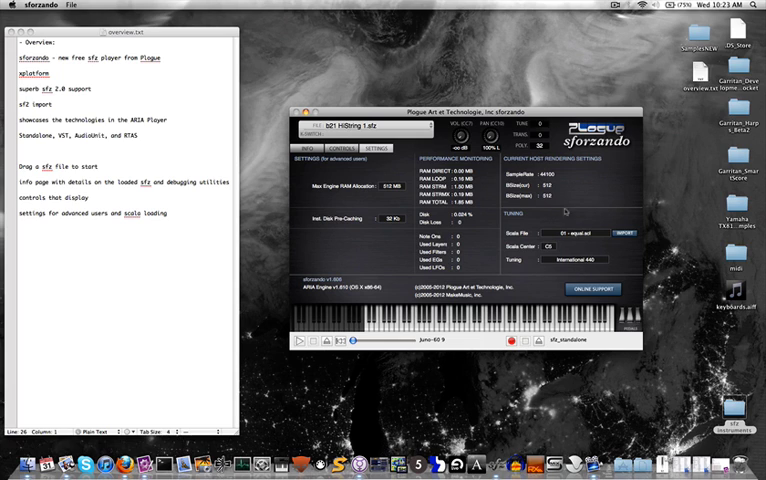
mouse_move(655, 266)
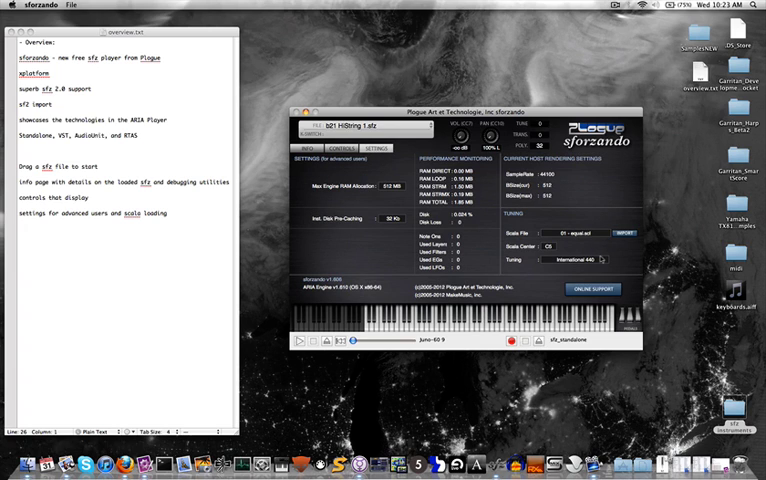
mouse_move(601, 259)
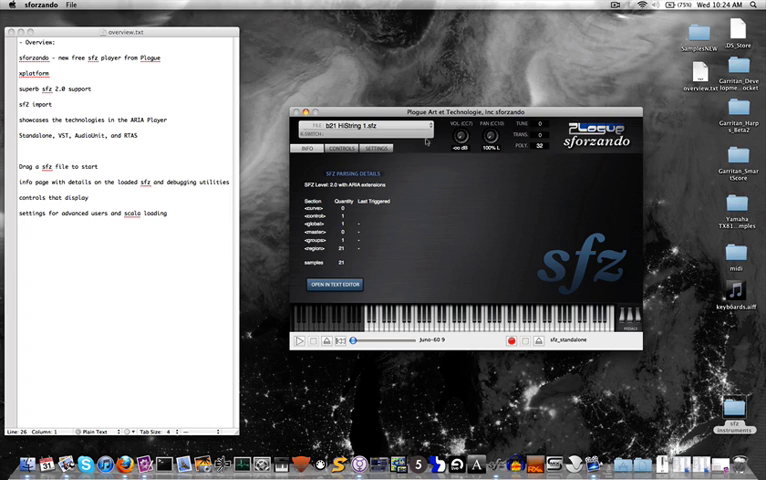
mouse_move(428, 266)
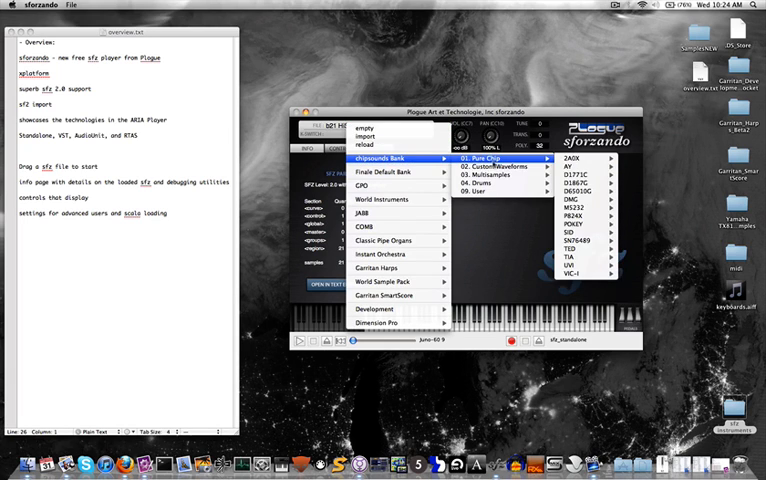
mouse_move(388, 296)
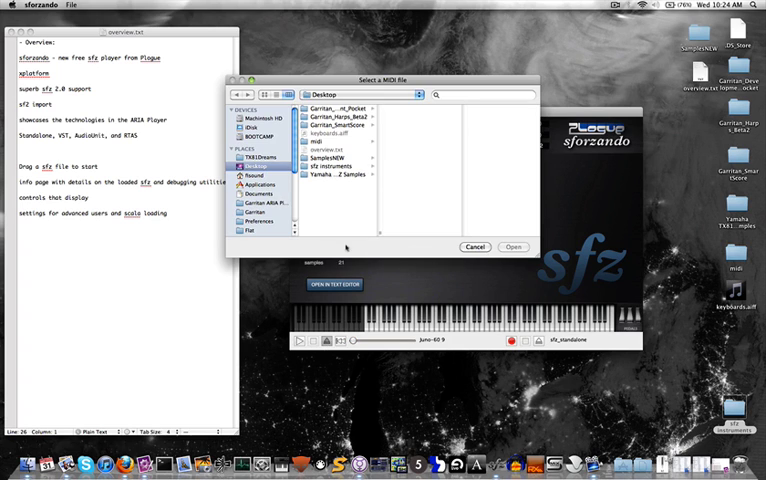
Step: Open the Select a MIDI file dialog from the transport bar's MIDI file button
left_click(513, 247)
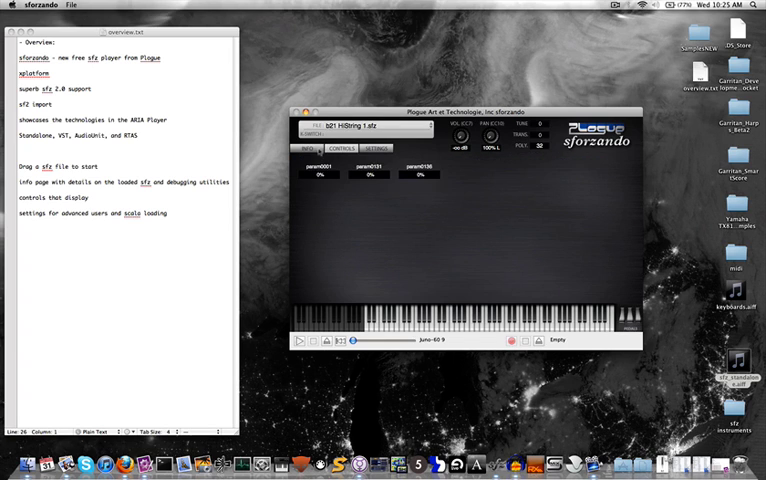
Step: Return to the INFO tab to view HiString 1's parsing details
left_click(300, 148)
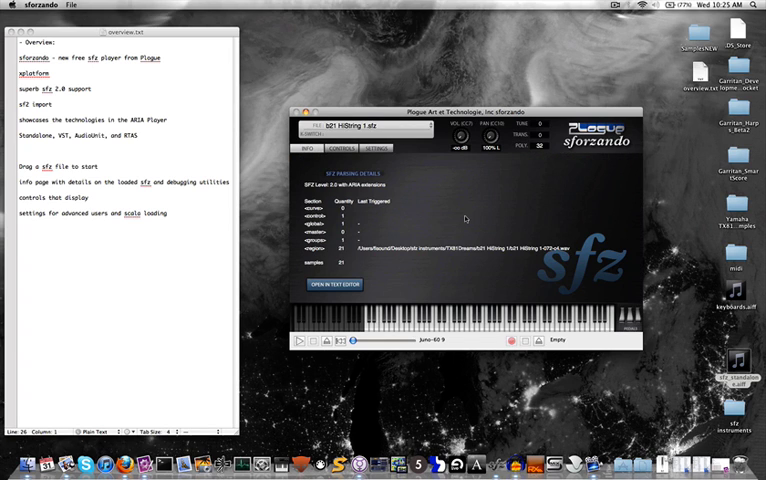